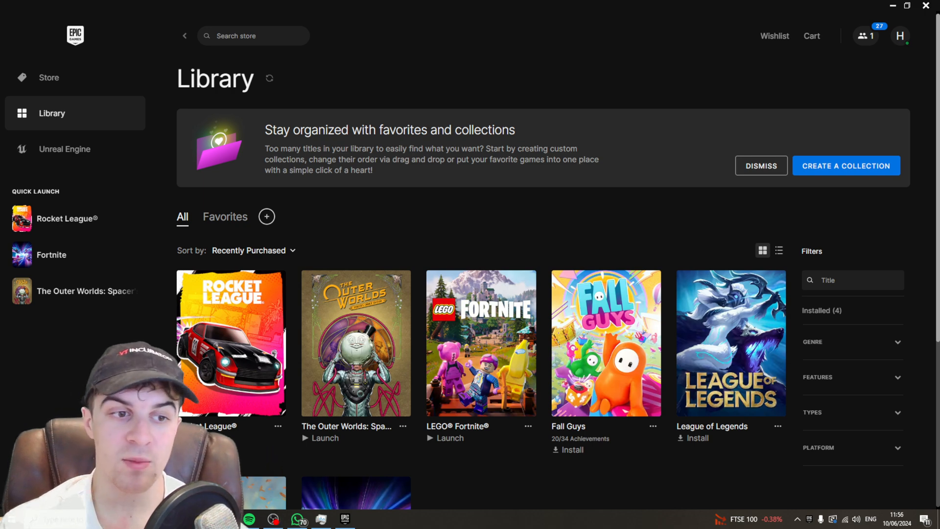
{"action": "mouse_move", "coordinate": [230, 212]}
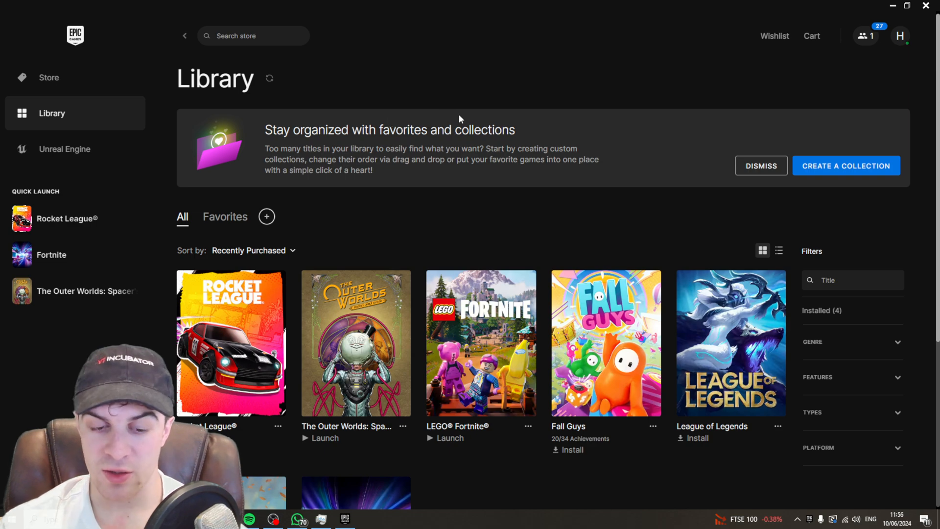
{"action": "mouse_move", "coordinate": [670, 145]}
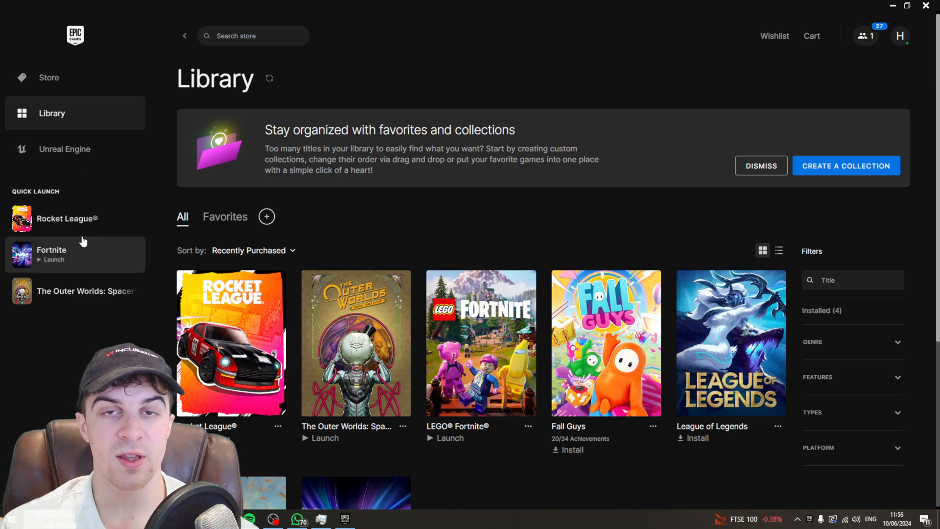
{"action": "mouse_move", "coordinate": [356, 343]}
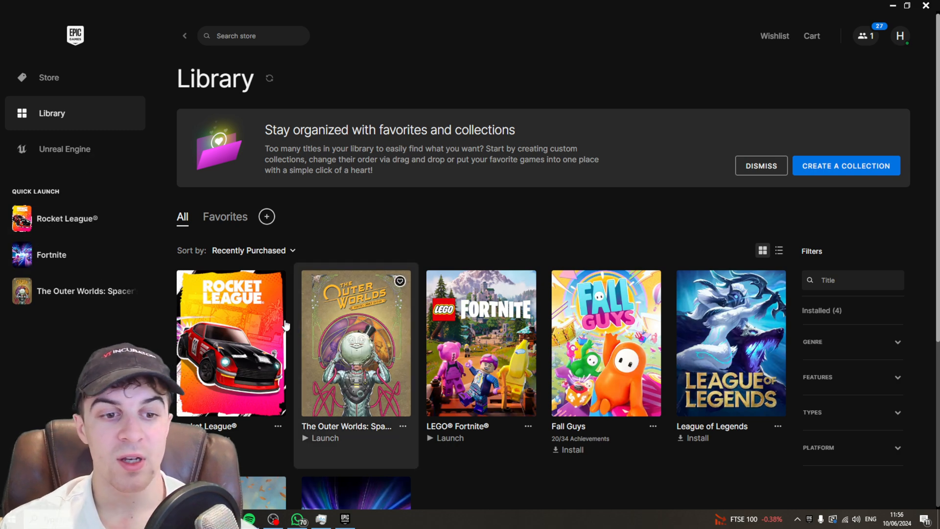
Run Verify Files on Rocket League from its Manage options in the library
{"action": "left_click", "coordinate": [761, 165]}
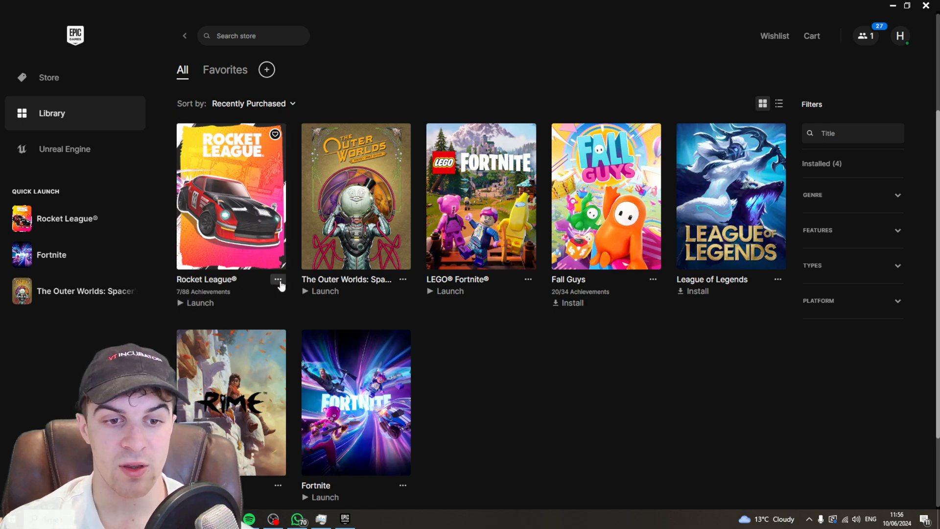
{"action": "left_click", "coordinate": [278, 278]}
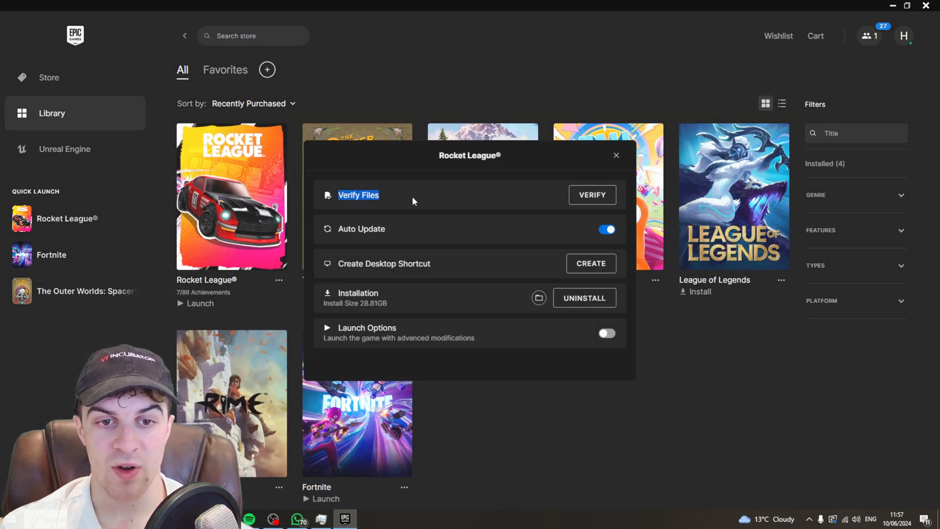
{"action": "left_click", "coordinate": [616, 155]}
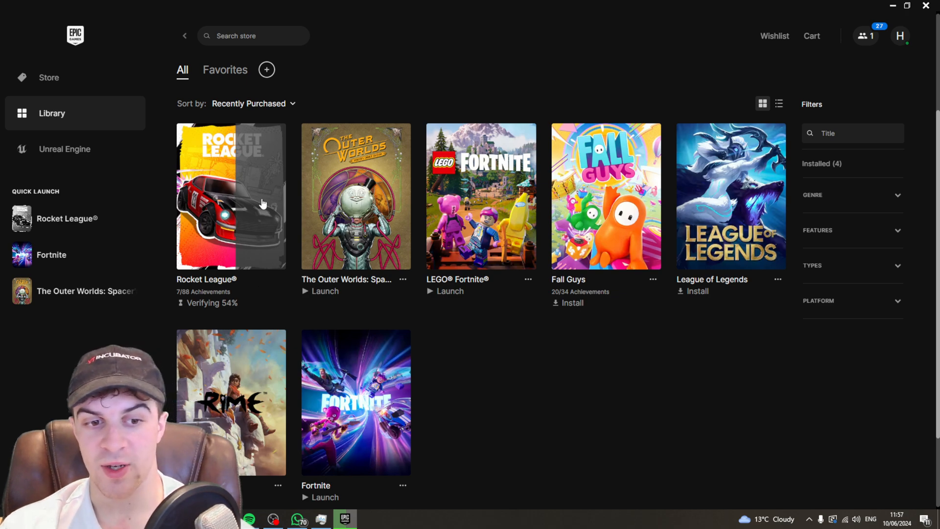
{"action": "mouse_move", "coordinate": [300, 126]}
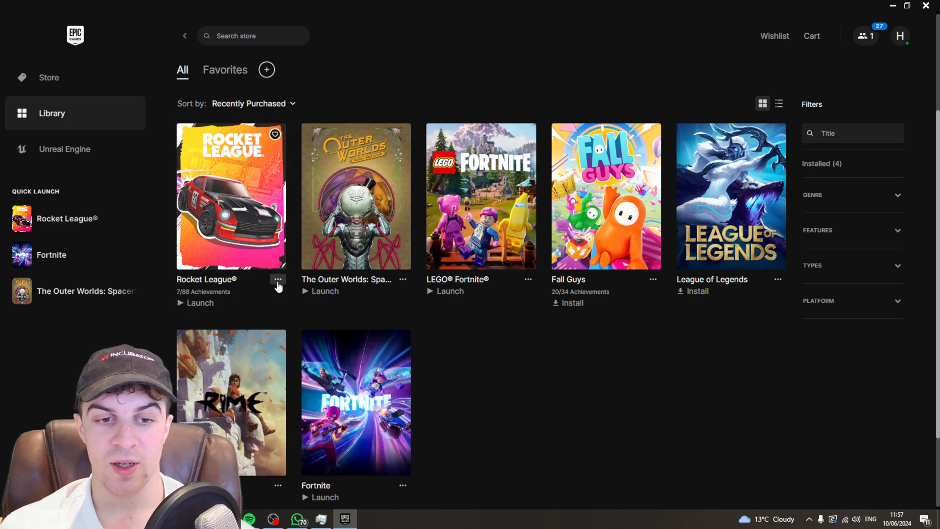
{"action": "left_click", "coordinate": [277, 278]}
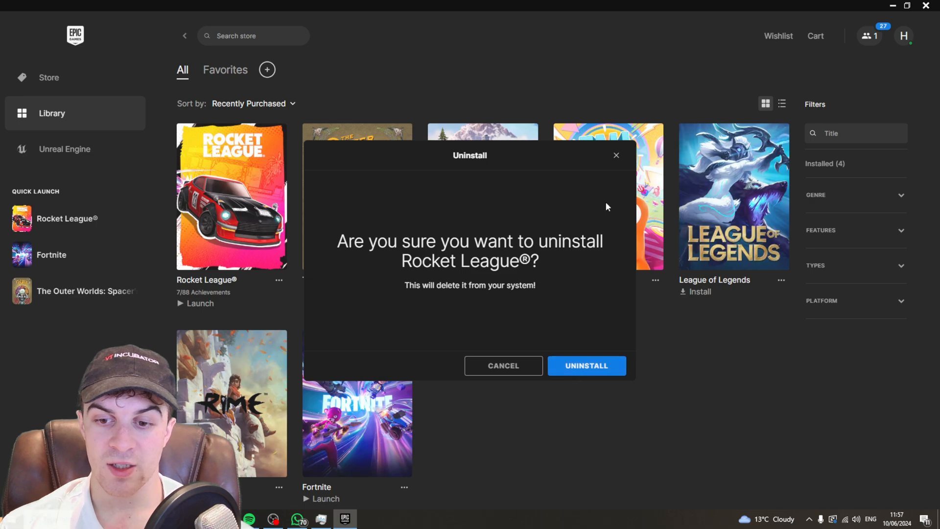
{"action": "left_click", "coordinate": [503, 366]}
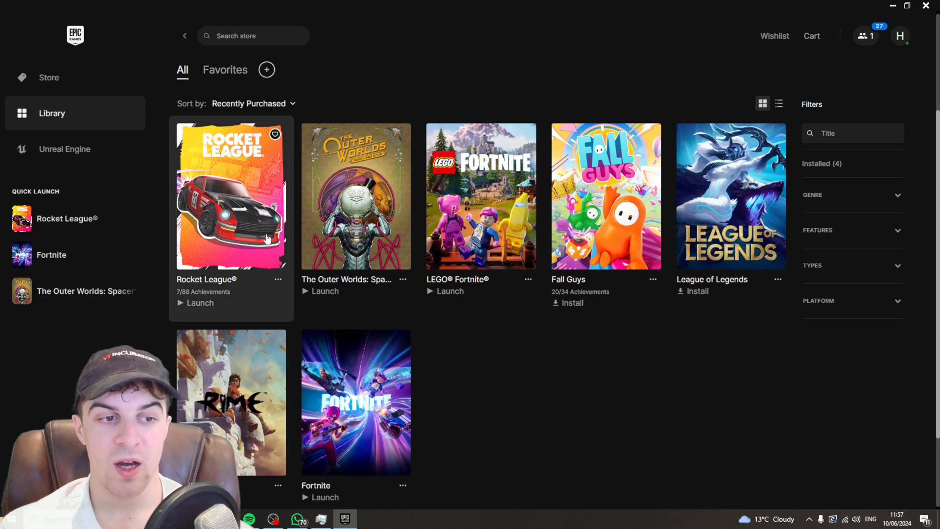
{"action": "mouse_move", "coordinate": [237, 206]}
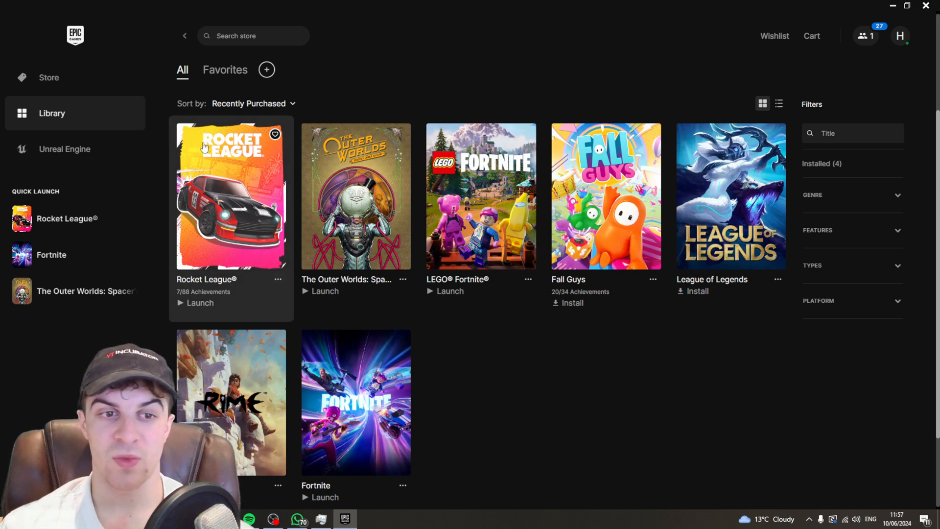
{"action": "mouse_move", "coordinate": [241, 155]}
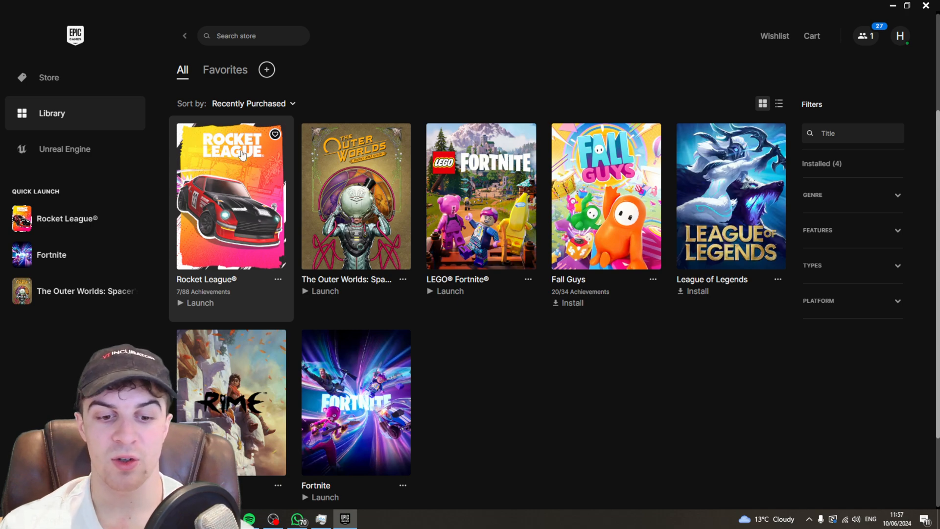
{"action": "mouse_move", "coordinate": [633, 380]}
{"action": "type", "text": "%localappdata%"}
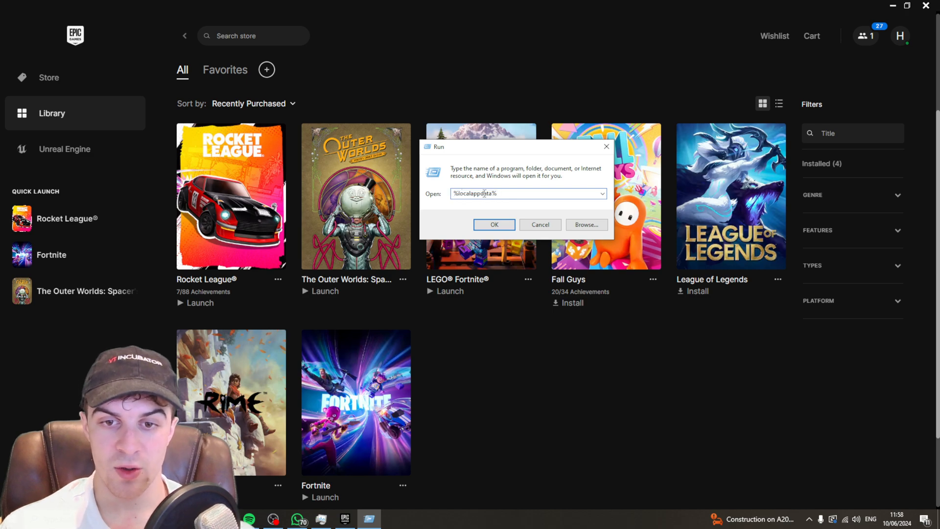
Run %localappdata% to open the AppData Local folder in File Explorer
{"action": "left_click", "coordinate": [494, 224]}
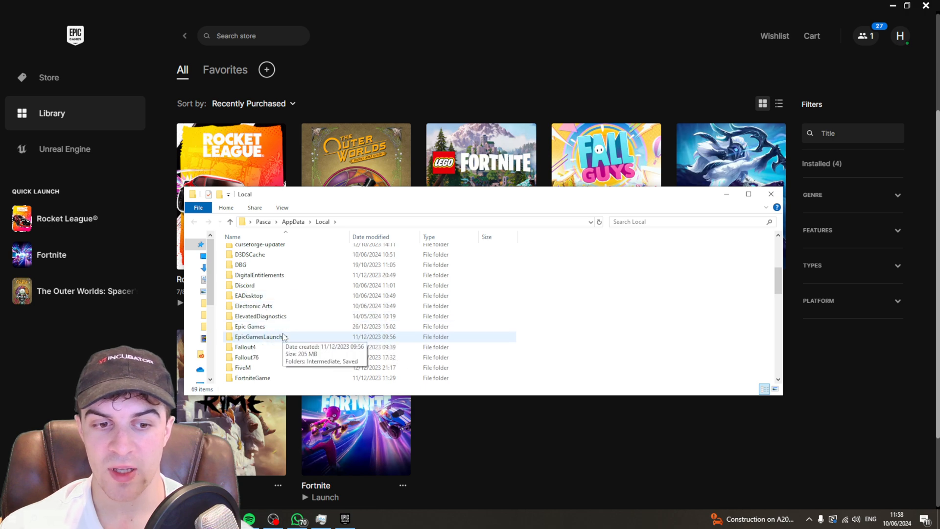
Select webcache_4430 under EpicGamesLauncher\Saved and minimise the launcher
{"action": "double_click", "coordinate": [259, 336]}
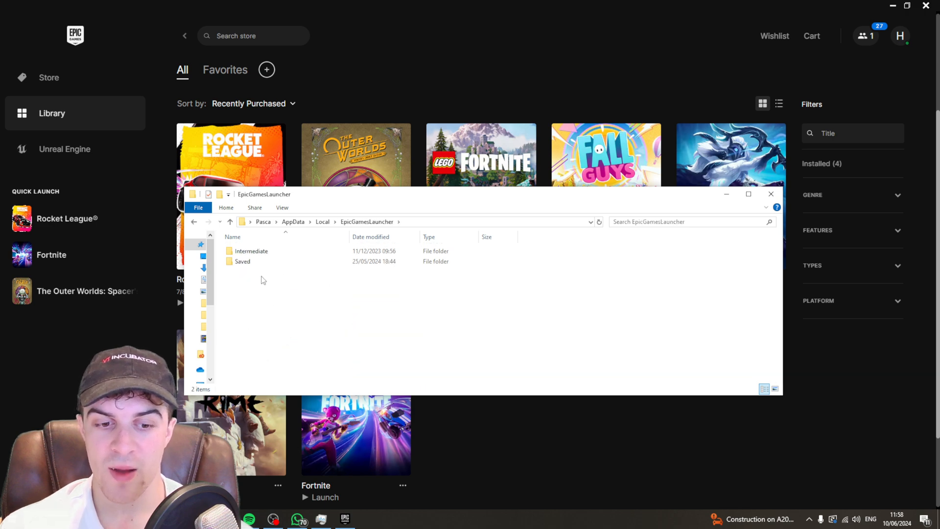
{"action": "double_click", "coordinate": [243, 261]}
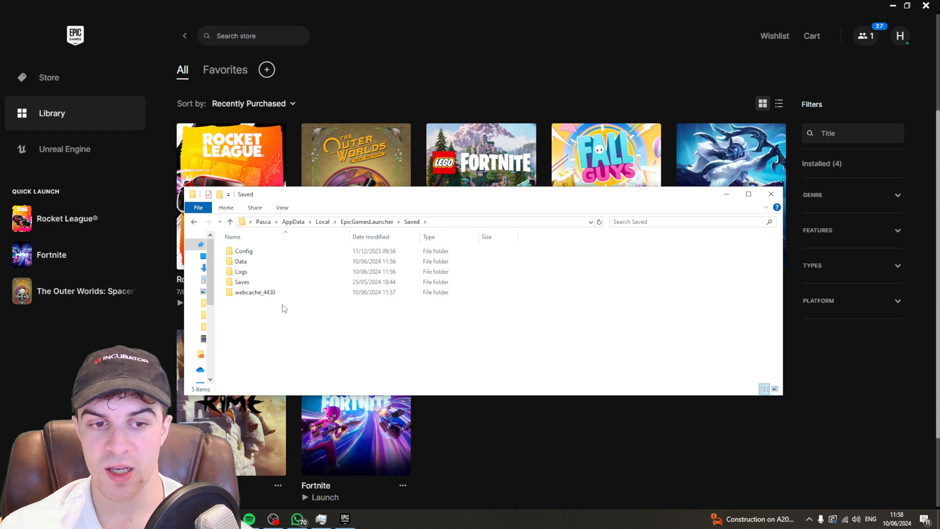
{"action": "left_click", "coordinate": [254, 292]}
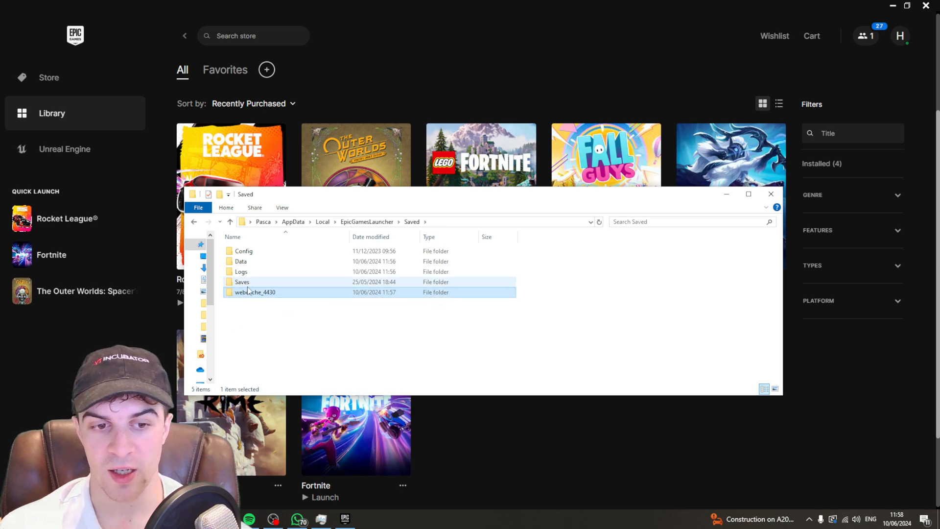
{"action": "mouse_move", "coordinate": [255, 292]}
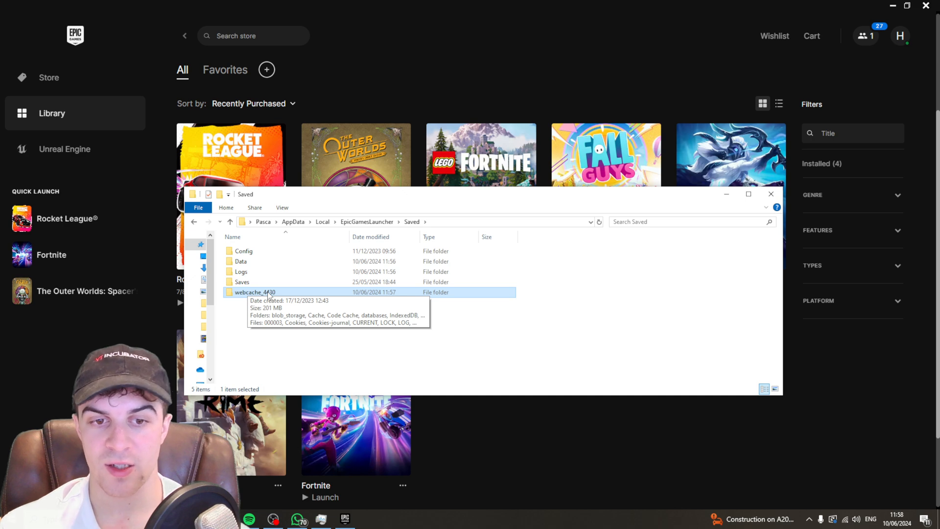
{"action": "left_click", "coordinate": [321, 518]}
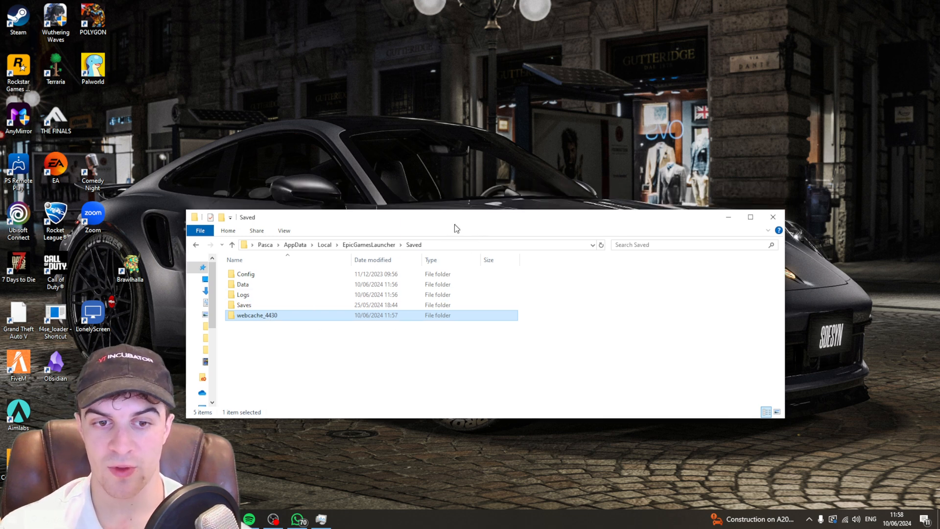
{"action": "left_click_drag", "start_coordinate": [454, 216], "coordinate": [454, 192]}
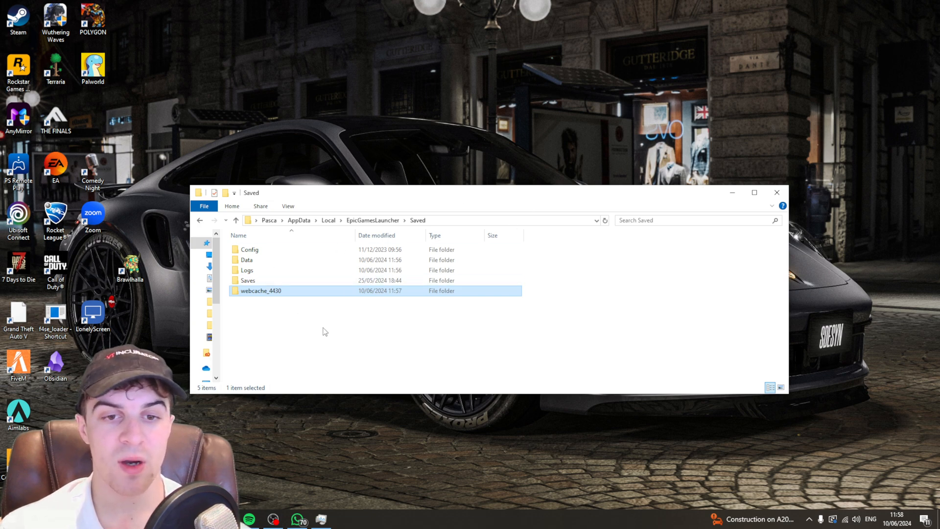
{"action": "mouse_move", "coordinate": [298, 291]}
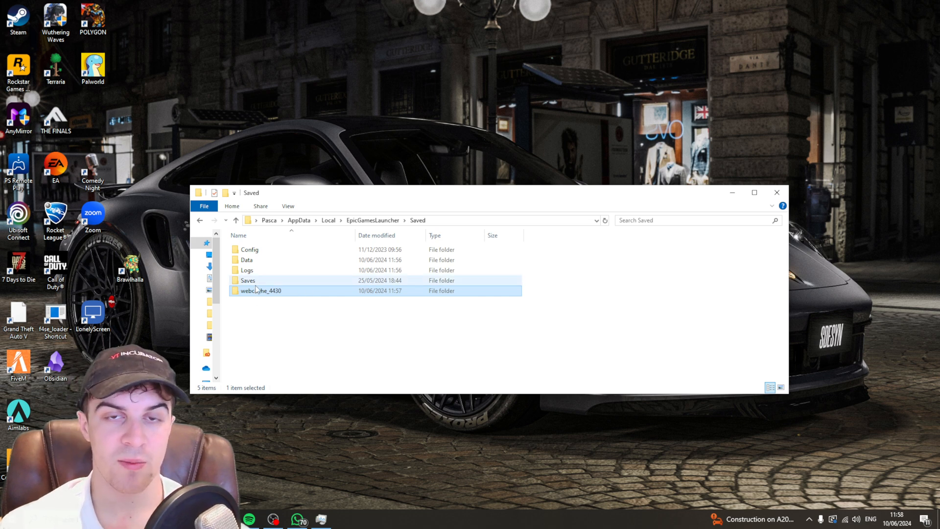
{"action": "mouse_move", "coordinate": [259, 291]}
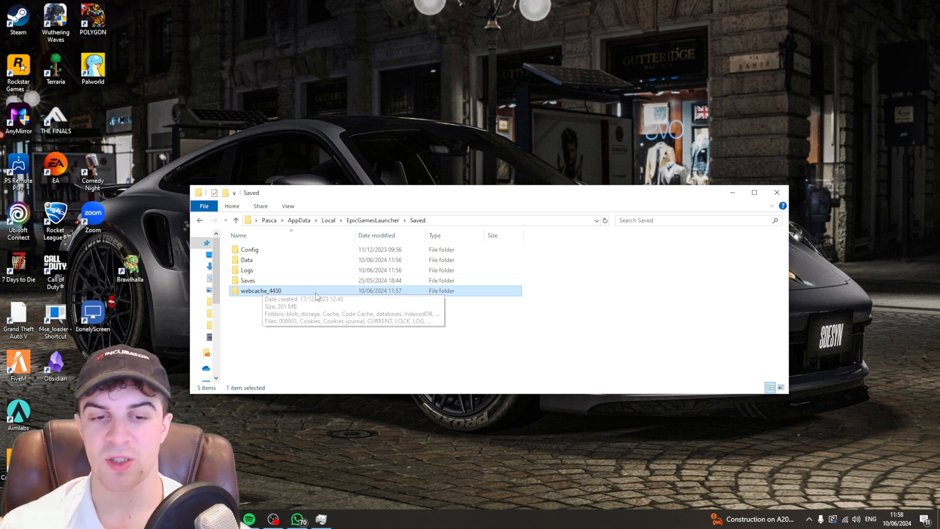
{"action": "mouse_move", "coordinate": [266, 301]}
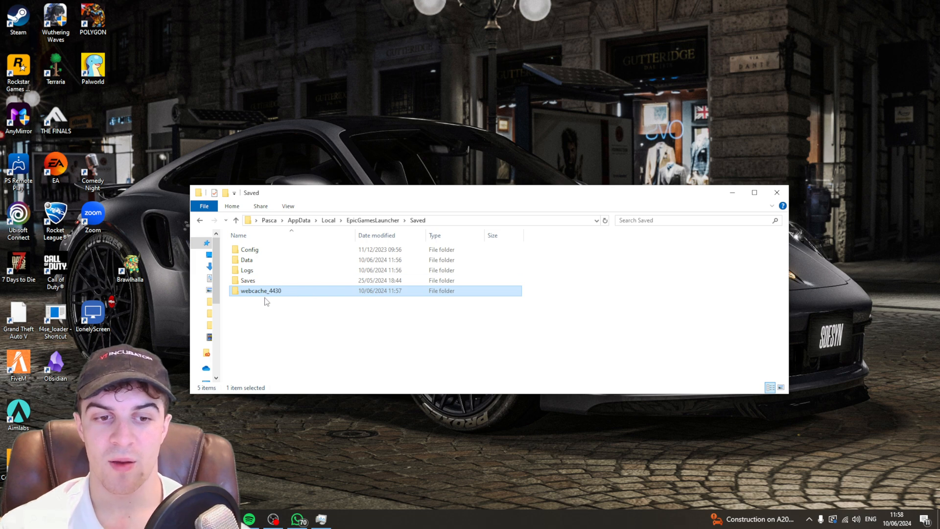
{"action": "mouse_move", "coordinate": [260, 290]}
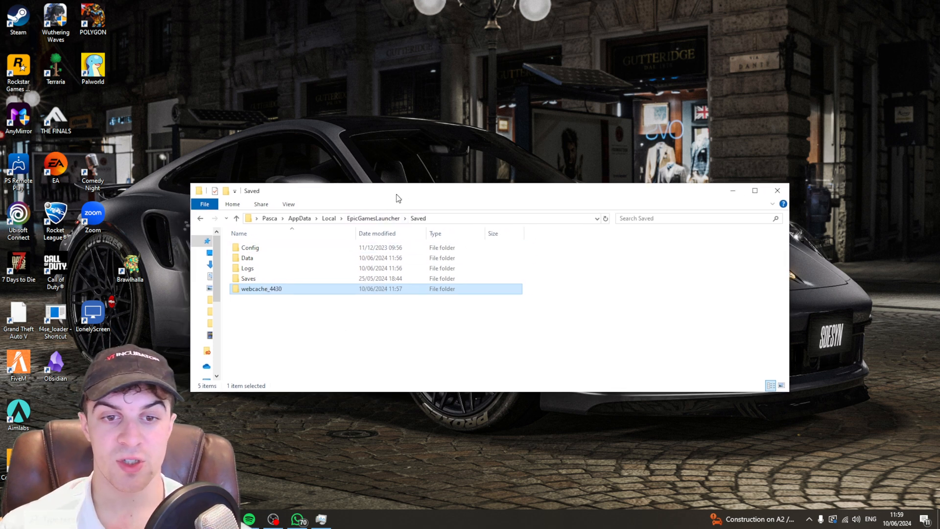
{"action": "mouse_move", "coordinate": [367, 204]}
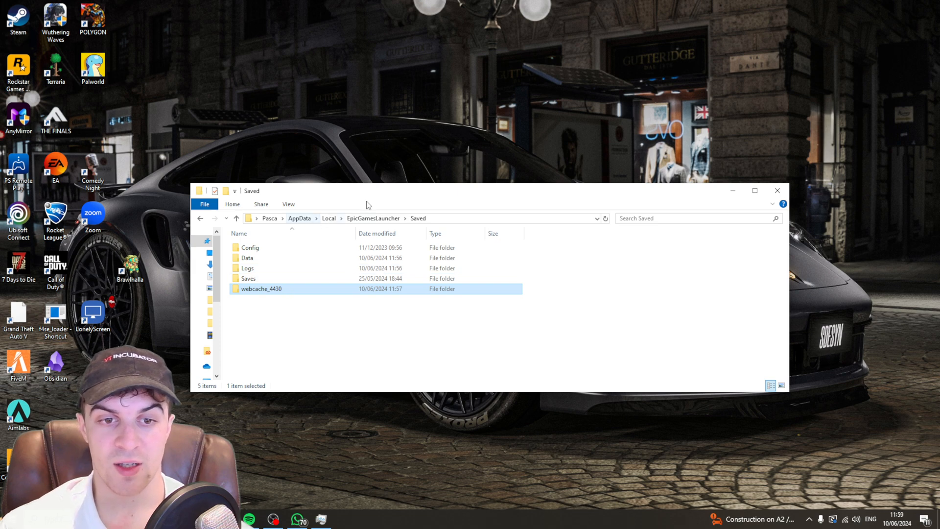